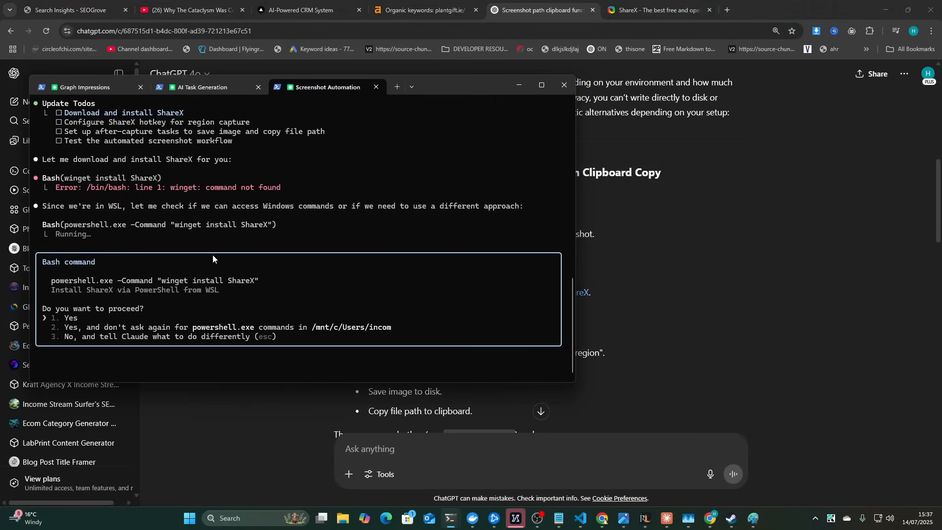
- Approve the PowerShell winget install of ShareX and review the ChatGPT automation steps
{"action": "left_click", "coordinate": [564, 85]}
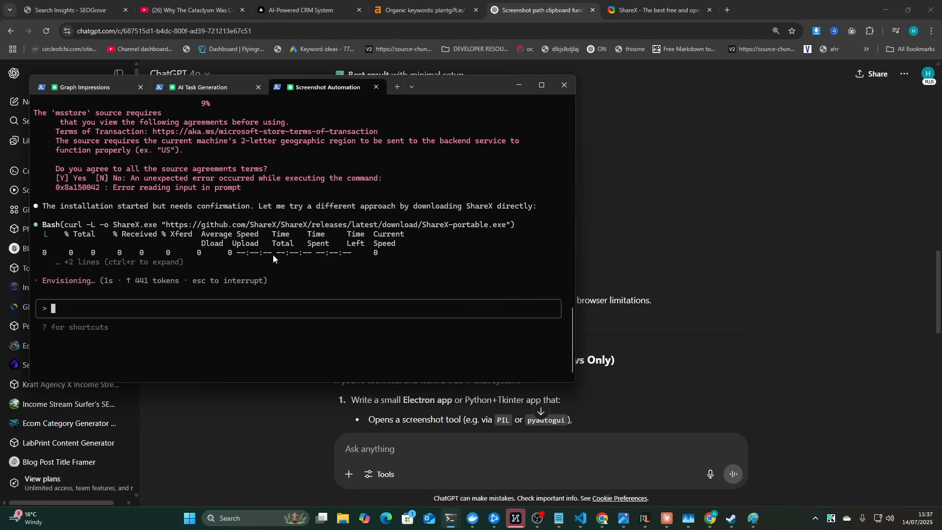
{"action": "left_click", "coordinate": [565, 84]}
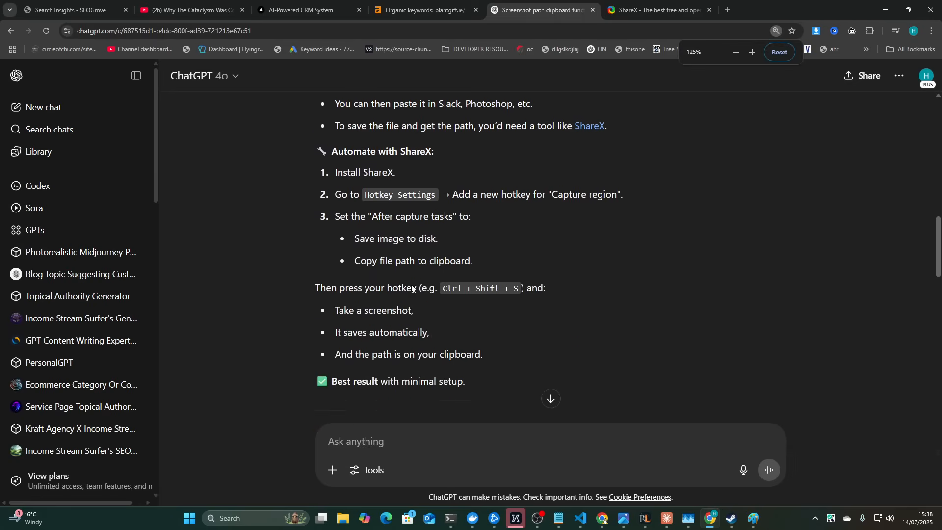
{"action": "scroll", "scroll_direction": "down", "scroll_amount": 3}
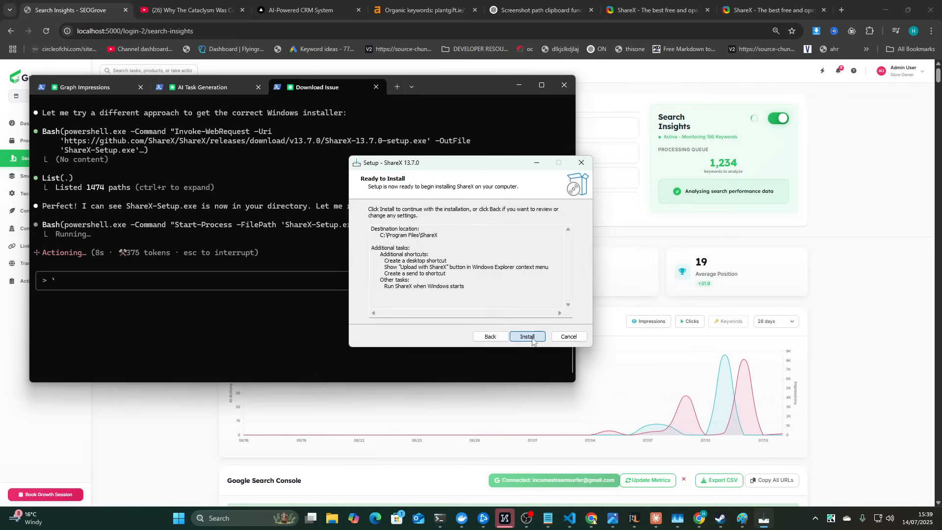
- Install ShareX 13.7.0 and finish setup with Launch ShareX checked
{"action": "left_click", "coordinate": [527, 336]}
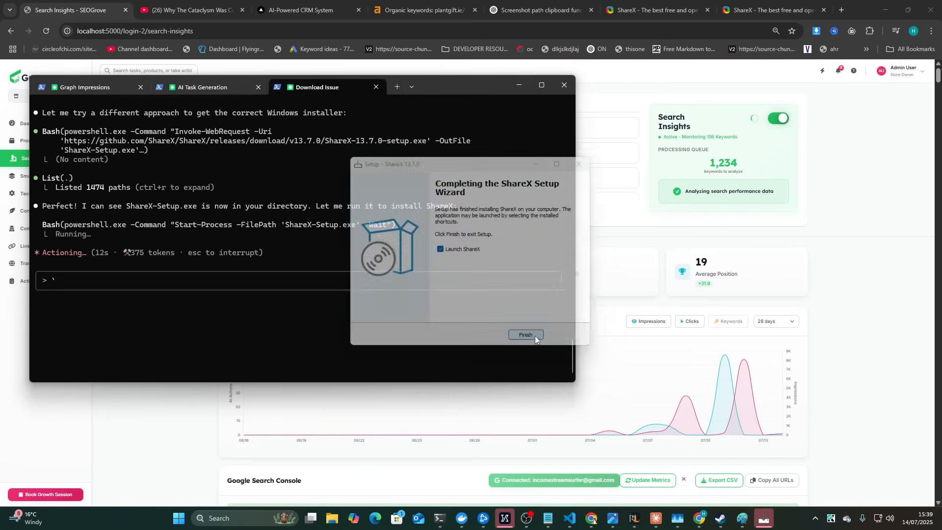
{"action": "left_click", "coordinate": [525, 335]}
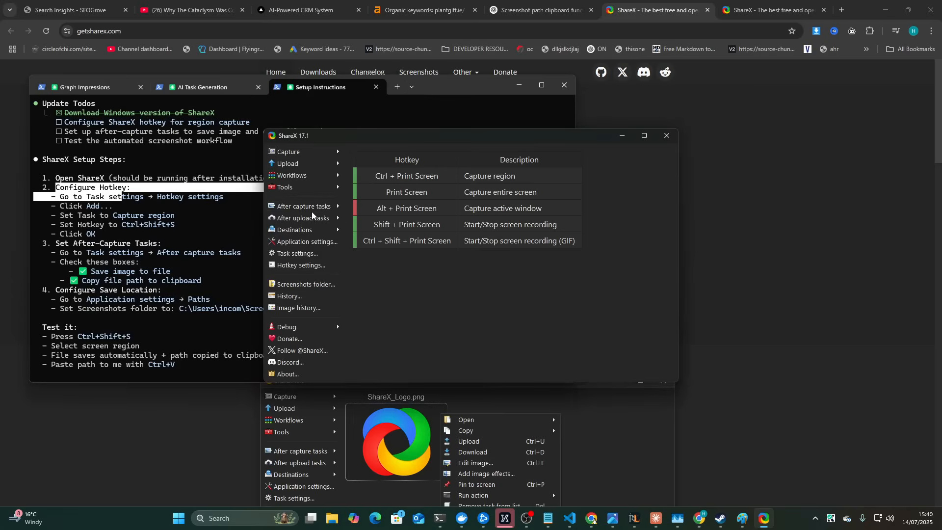
{"action": "mouse_move", "coordinate": [314, 265]}
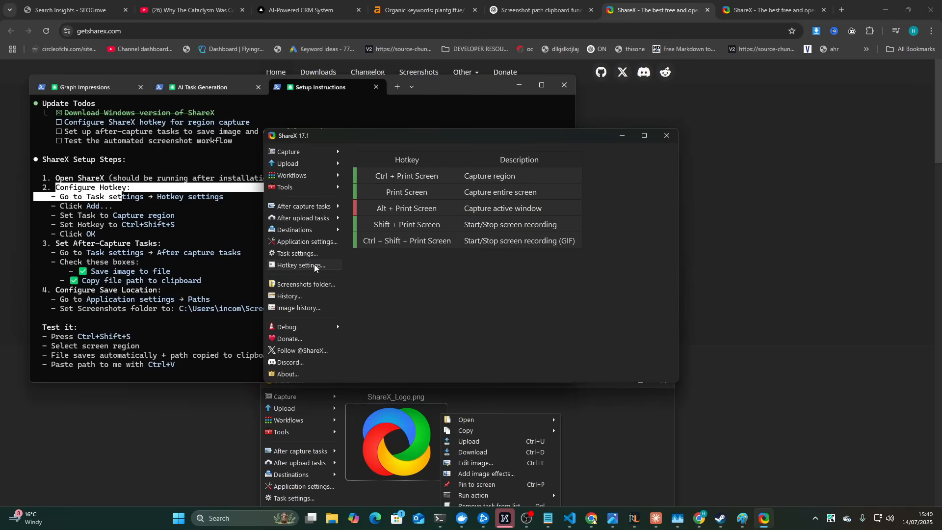
- Add a Ctrl+Shift+S hotkey in Hotkey settings with task Screen capture > Capture region
{"action": "left_click", "coordinate": [301, 265]}
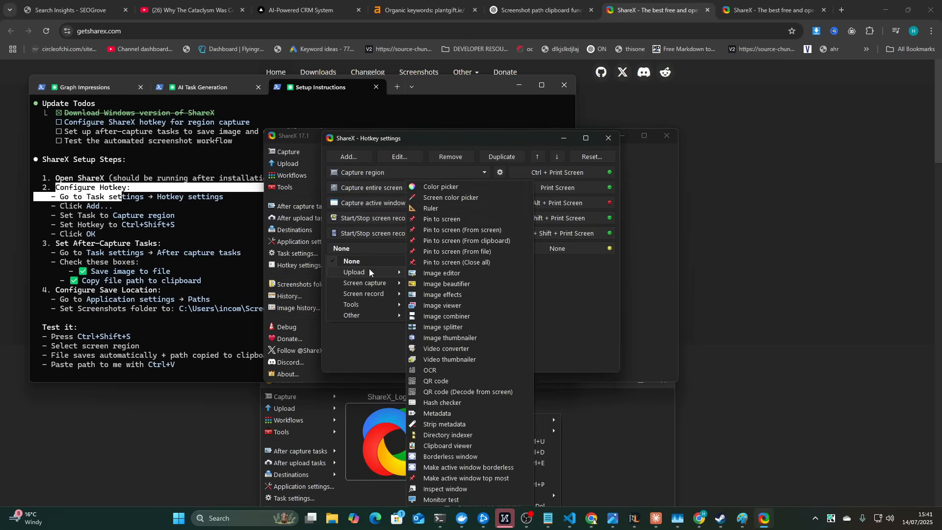
{"action": "mouse_move", "coordinate": [365, 283]}
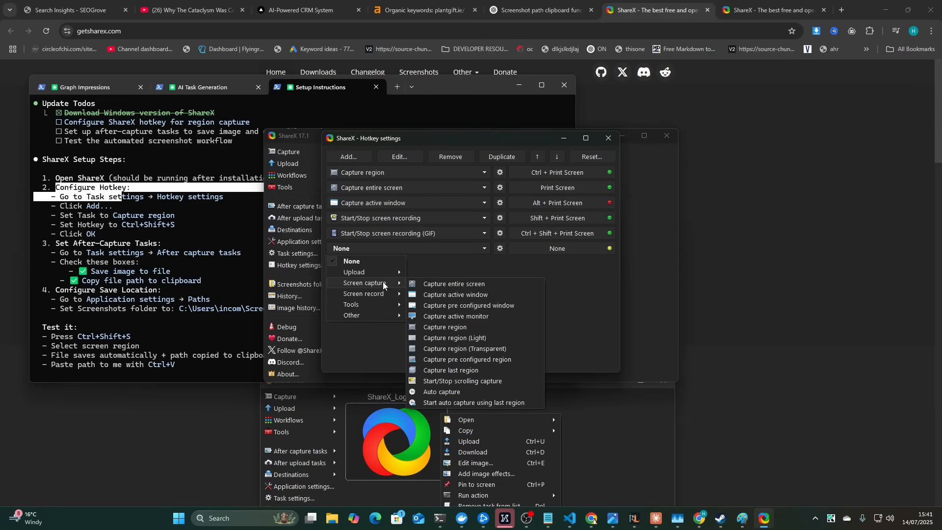
{"action": "mouse_move", "coordinate": [455, 294]}
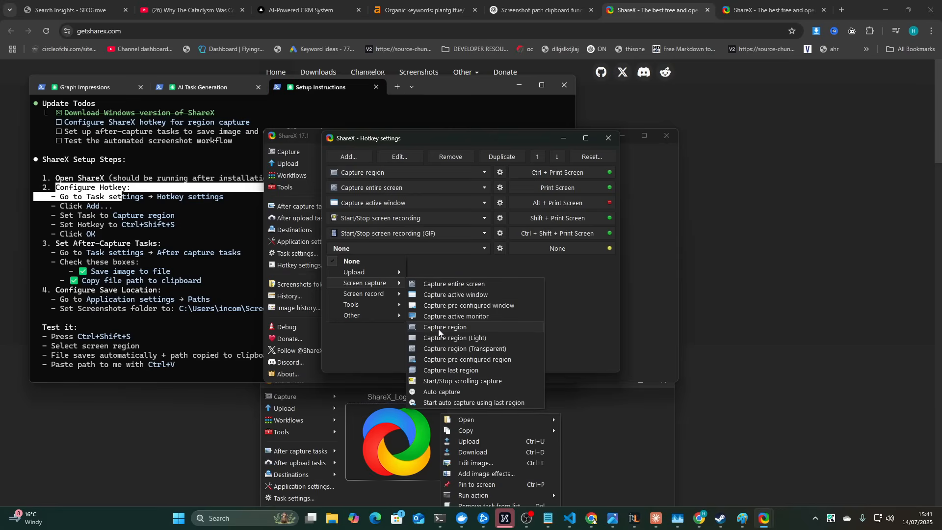
{"action": "left_click", "coordinate": [445, 327]}
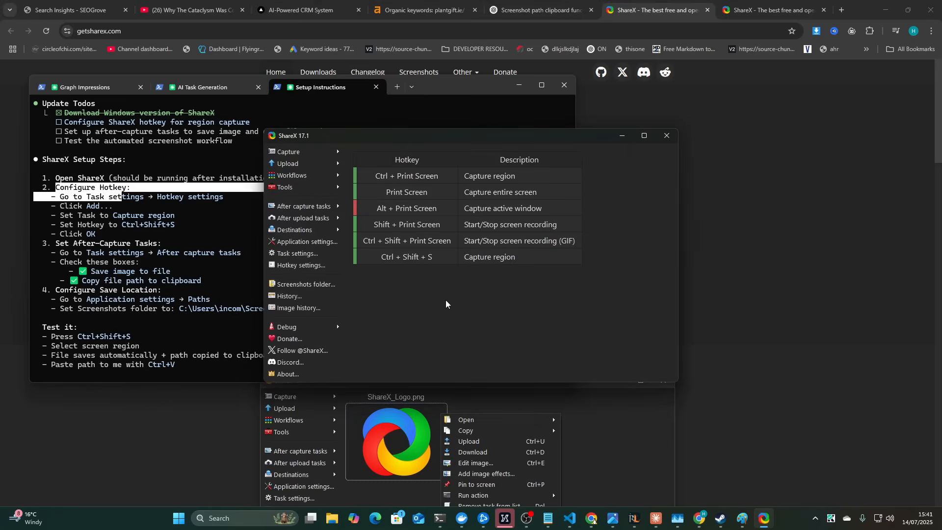
{"action": "mouse_move", "coordinate": [83, 255]}
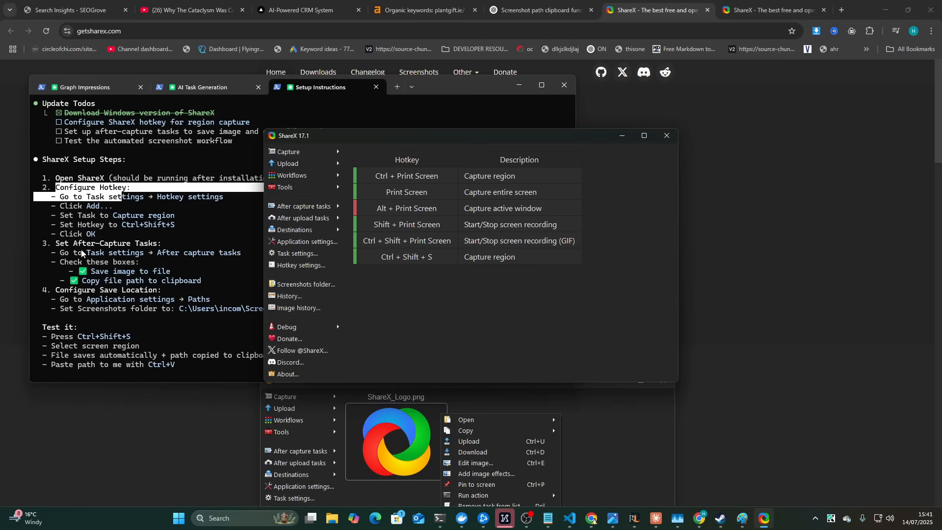
{"action": "mouse_move", "coordinate": [300, 265]}
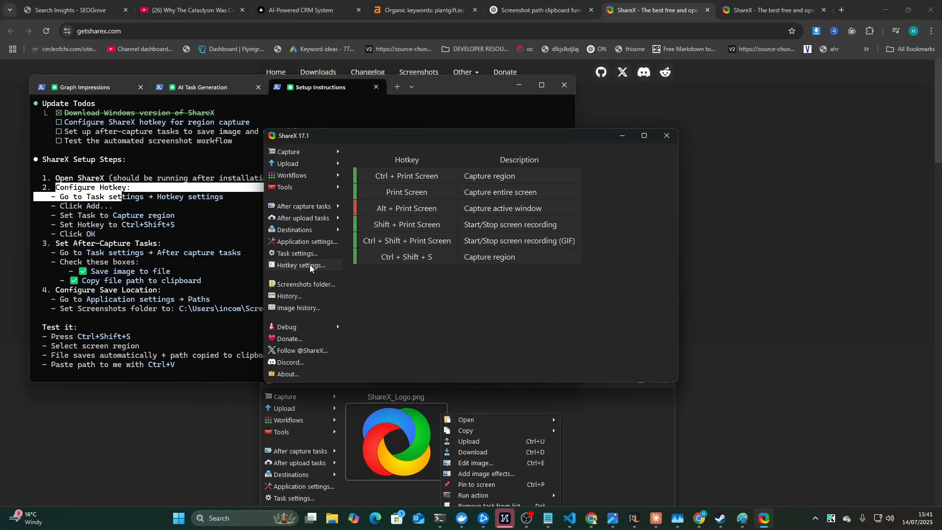
- Browse the Task settings sections and bring up the Advanced options
{"action": "left_click", "coordinate": [297, 253]}
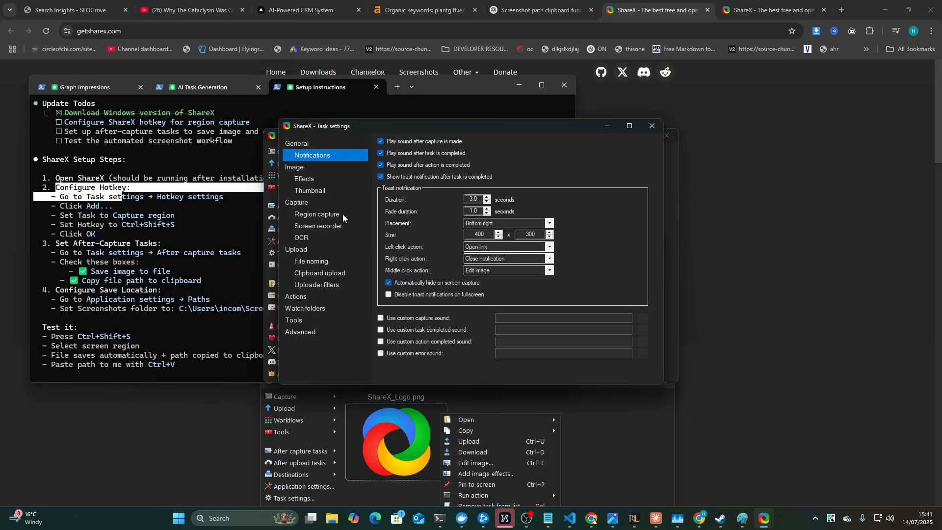
{"action": "mouse_move", "coordinate": [303, 218]}
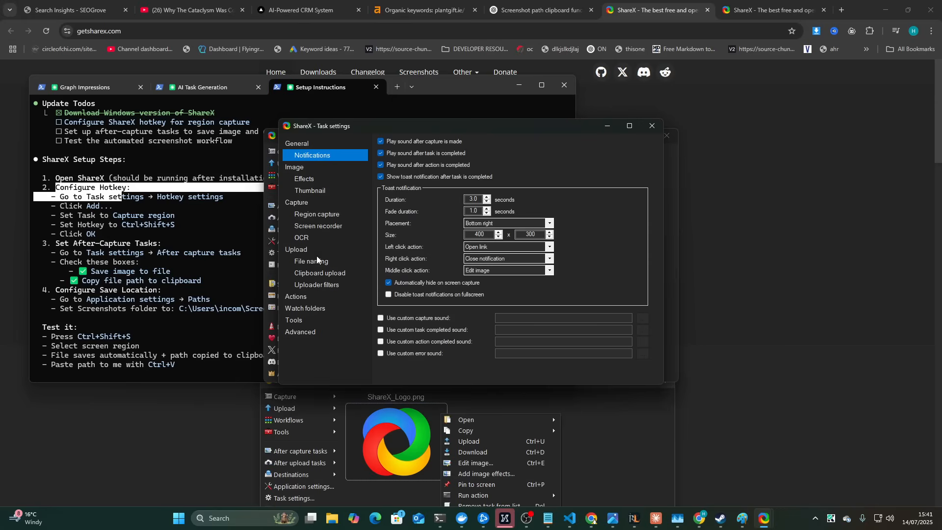
{"action": "mouse_move", "coordinate": [316, 181]}
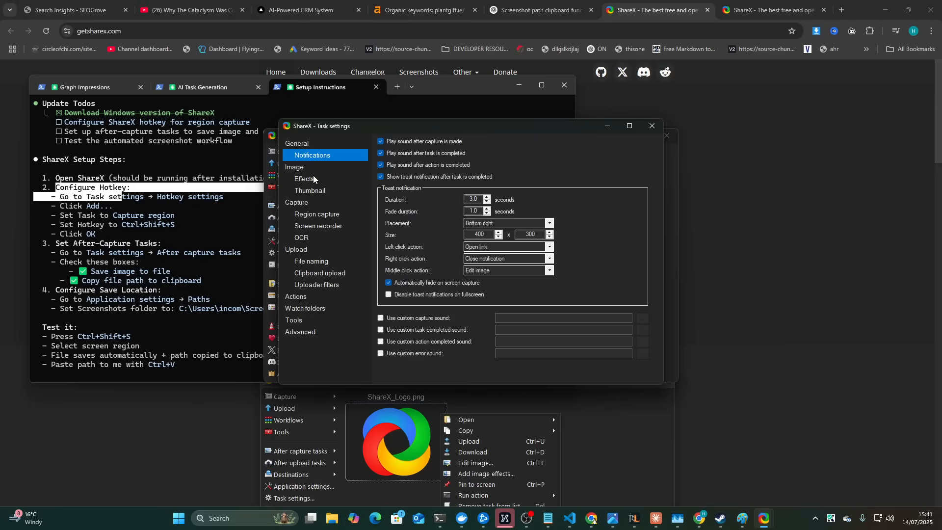
{"action": "left_click", "coordinate": [301, 332]}
{"action": "type", "text": "```"}
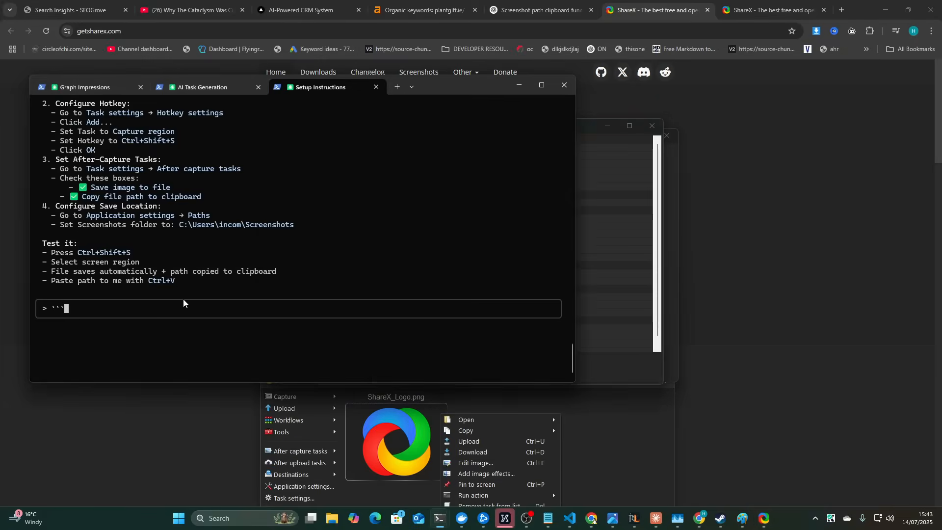
{"action": "type", "text": "Fal"}
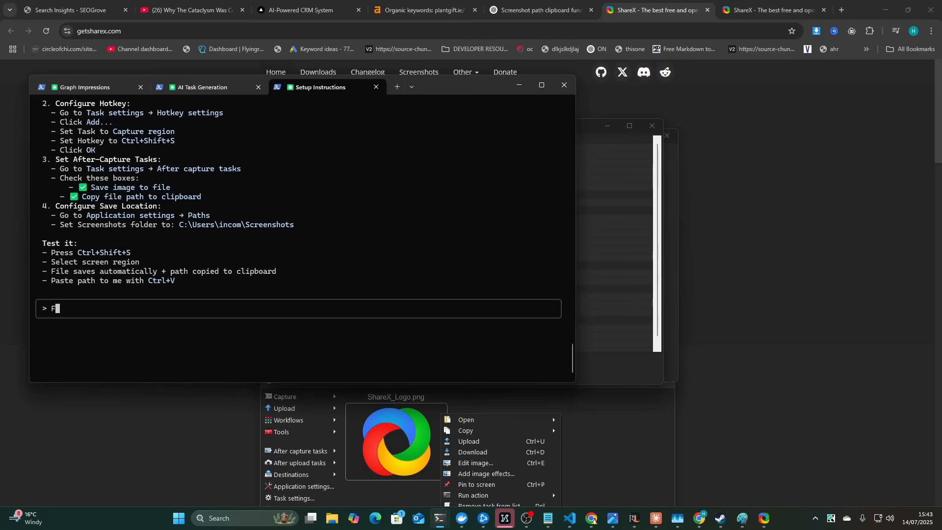
{"action": "left_click", "coordinate": [293, 499]}
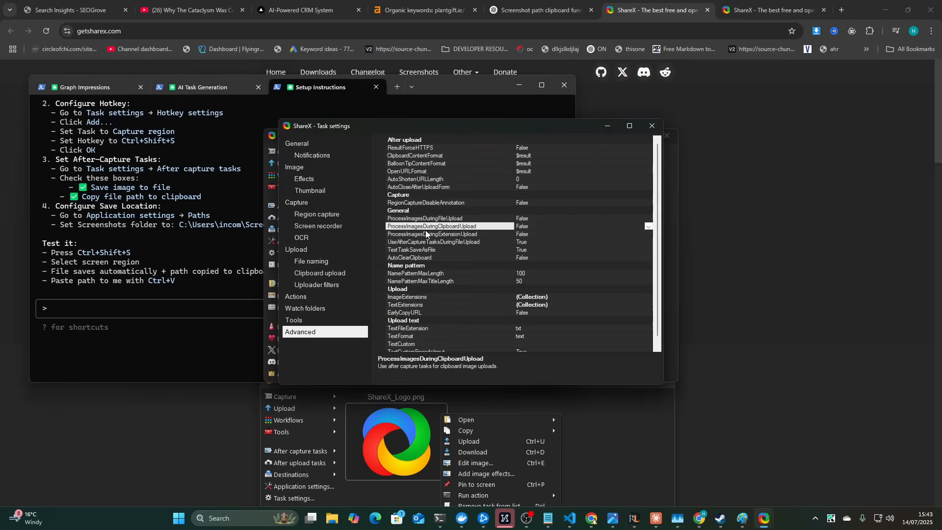
{"action": "mouse_move", "coordinate": [449, 224]}
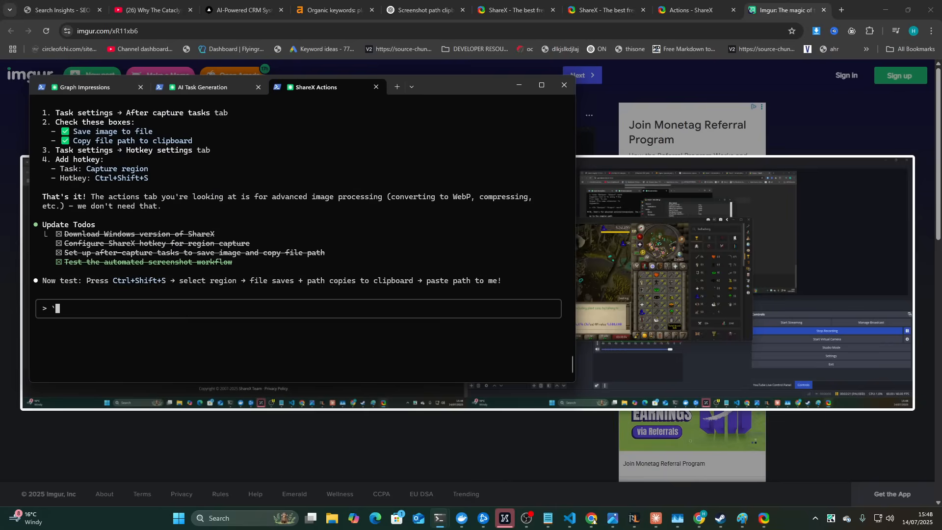
- Send 'these are the options' with the imgur screenshot link and test the Ctrl+Shift+S capture
{"action": "type", "text": "these are the options"}
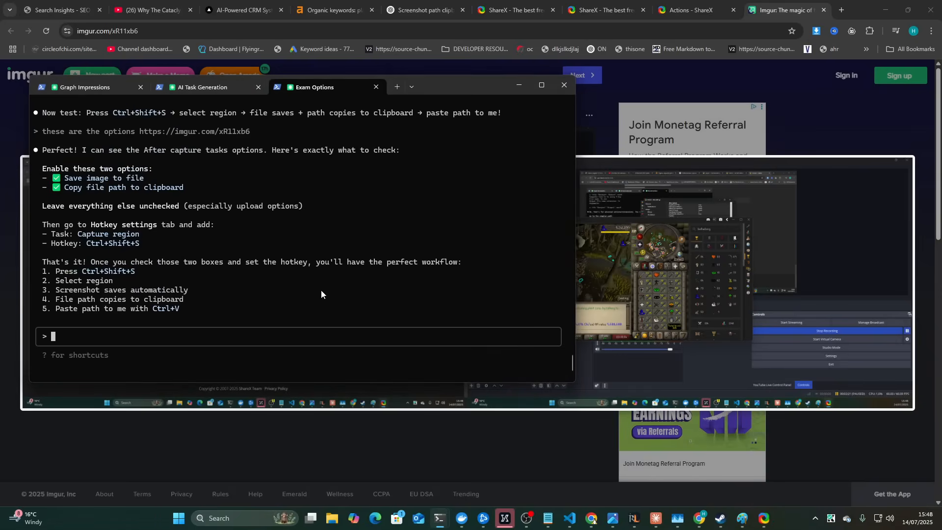
{"action": "key", "text": "Ctrl+Shift+S"}
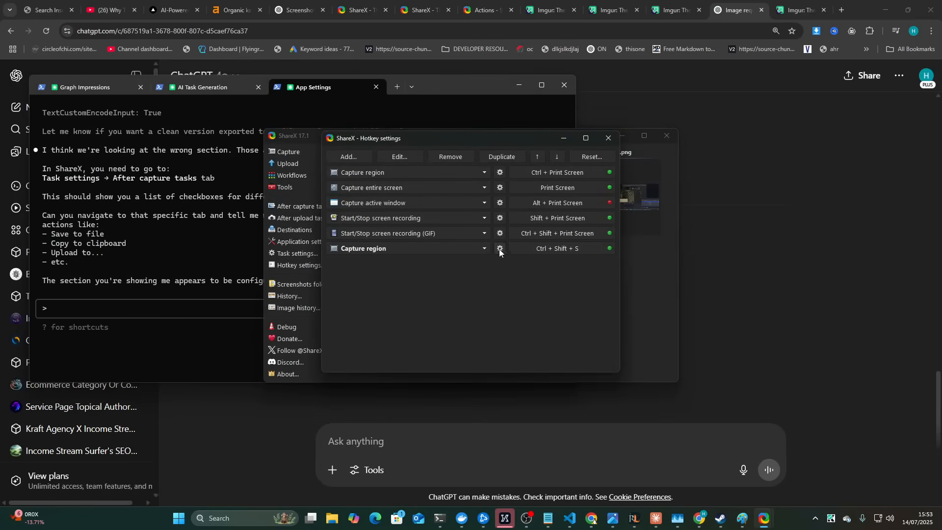
- Override after-capture tasks for the Ctrl+Shift+S hotkey and enable Copy file path
{"action": "left_click", "coordinate": [500, 249]}
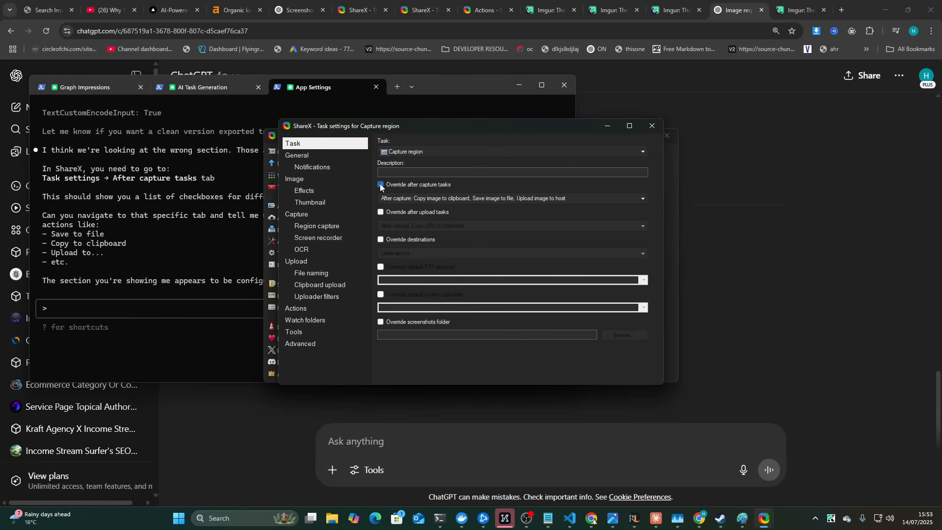
{"action": "left_click", "coordinate": [381, 185]}
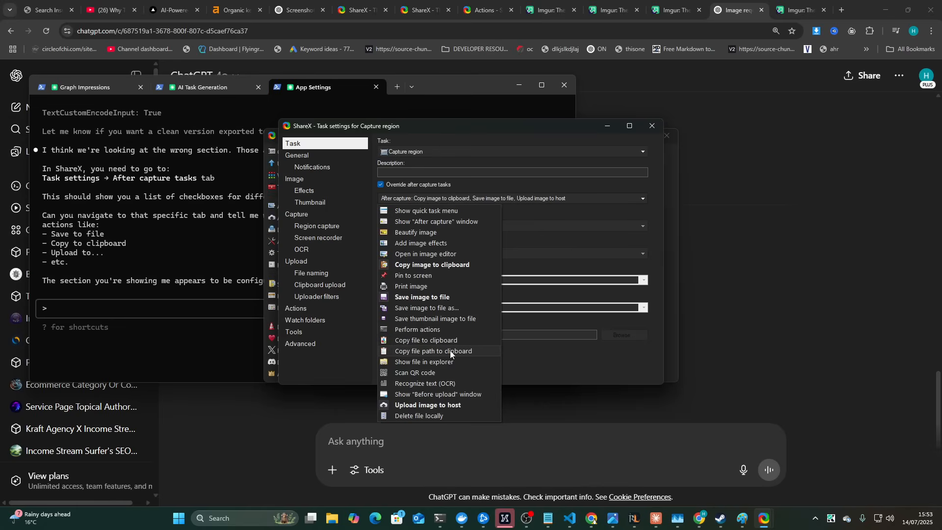
{"action": "left_click", "coordinate": [434, 351]}
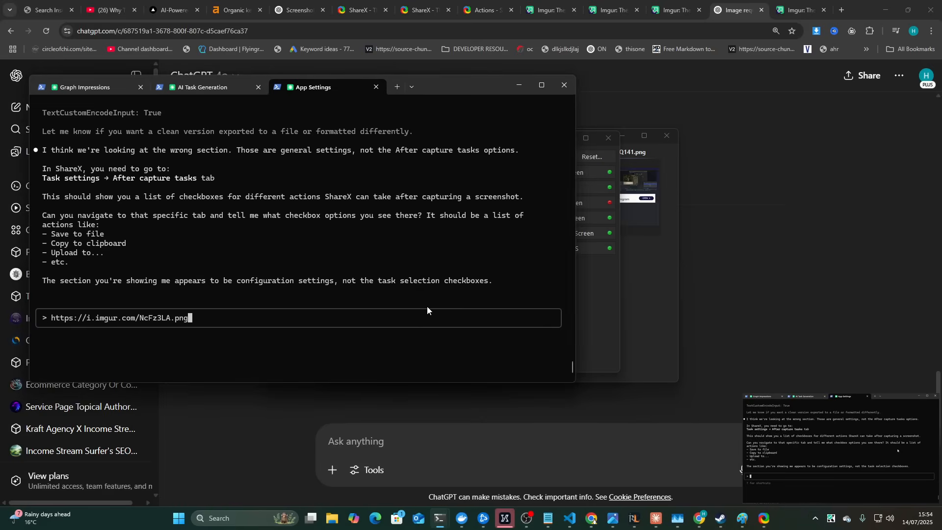
{"action": "mouse_move", "coordinate": [306, 299]}
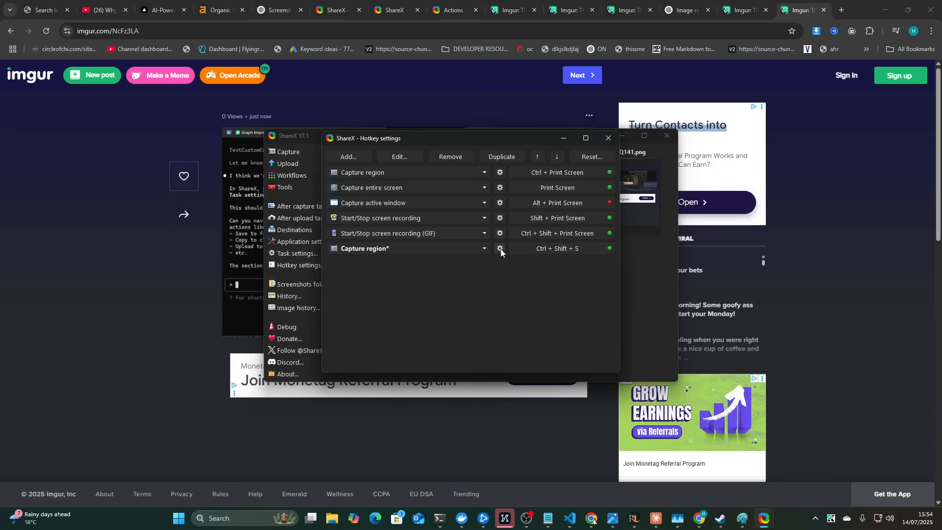
- Set its after-capture tasks to Copy image, Save image, Copy file path with Upload unticked
{"action": "left_click", "coordinate": [500, 248]}
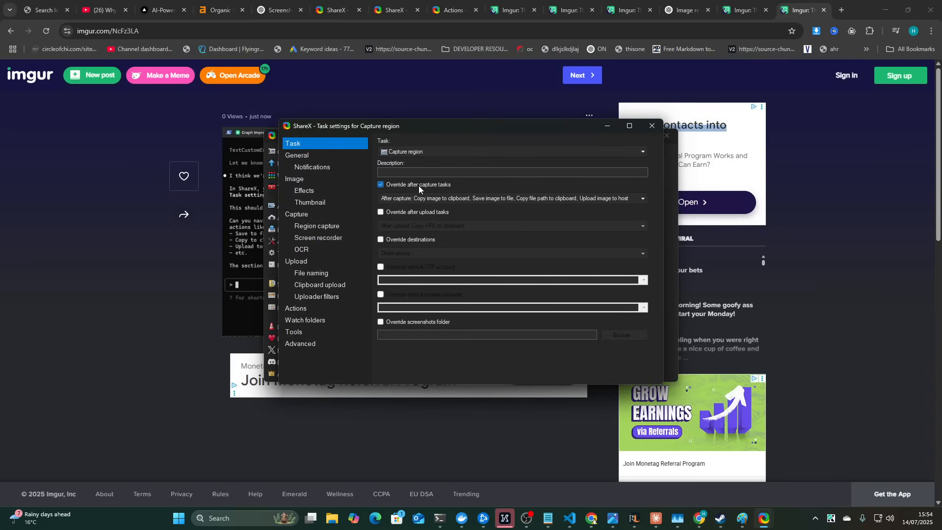
{"action": "left_click", "coordinate": [643, 198]}
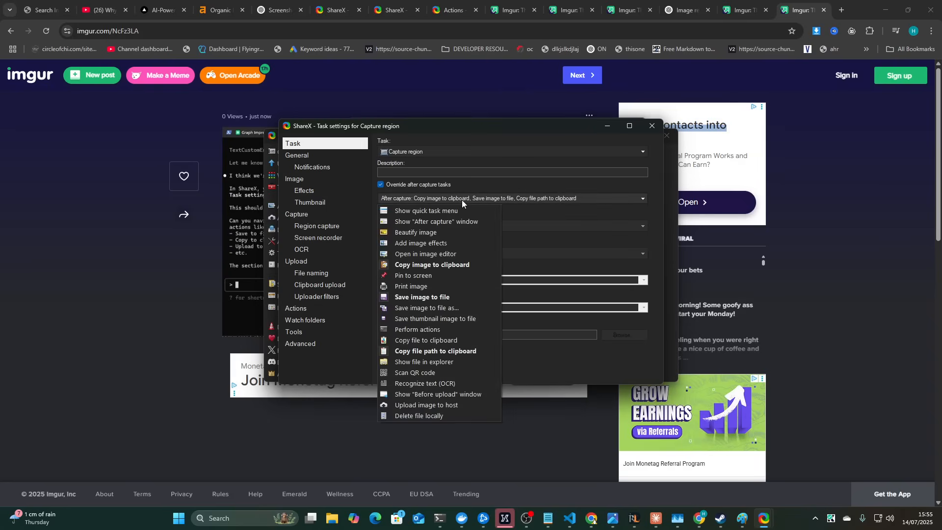
{"action": "mouse_move", "coordinate": [437, 296]}
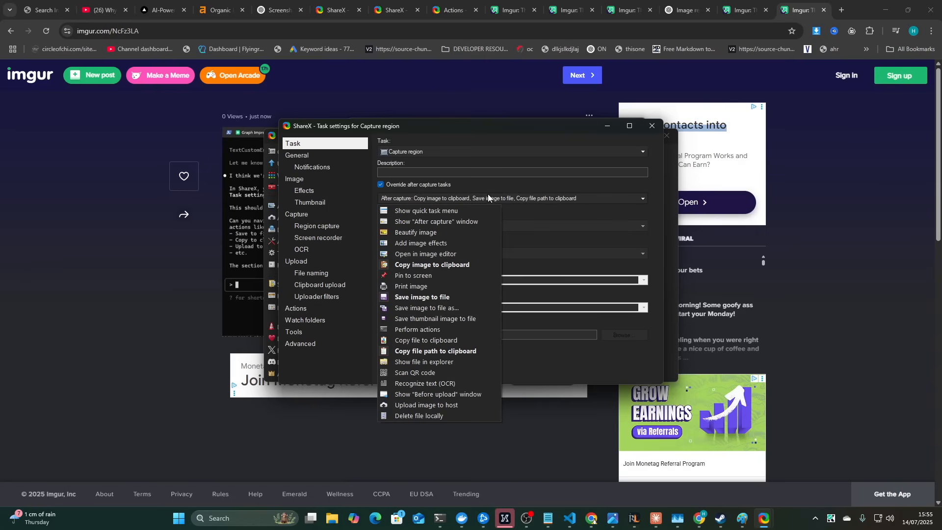
{"action": "mouse_move", "coordinate": [525, 203]}
{"action": "type", "text": "https://i.imgu"}
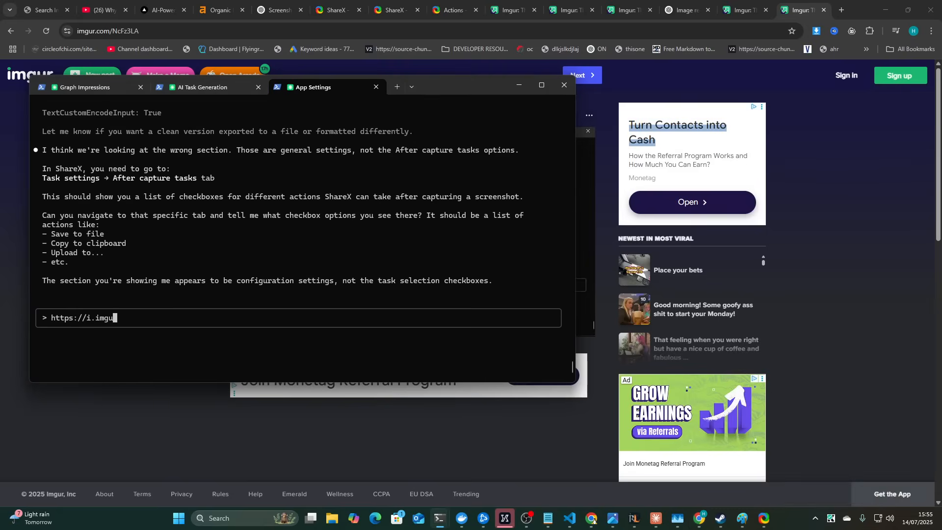
- Send 'here's the image' with the pasted screenshot path and dismiss the capture preview
{"action": "type", "text": "here's"}
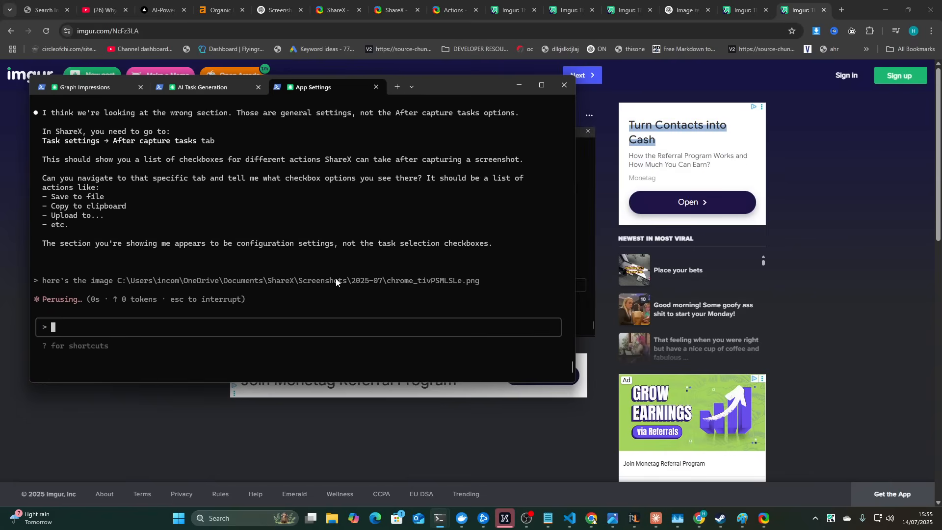
{"action": "mouse_move", "coordinate": [84, 335]}
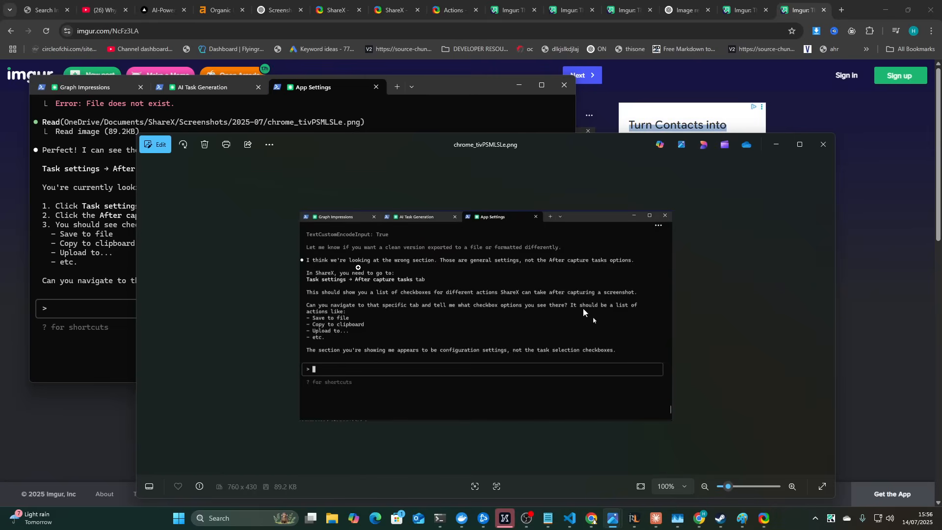
{"action": "left_click", "coordinate": [87, 87]}
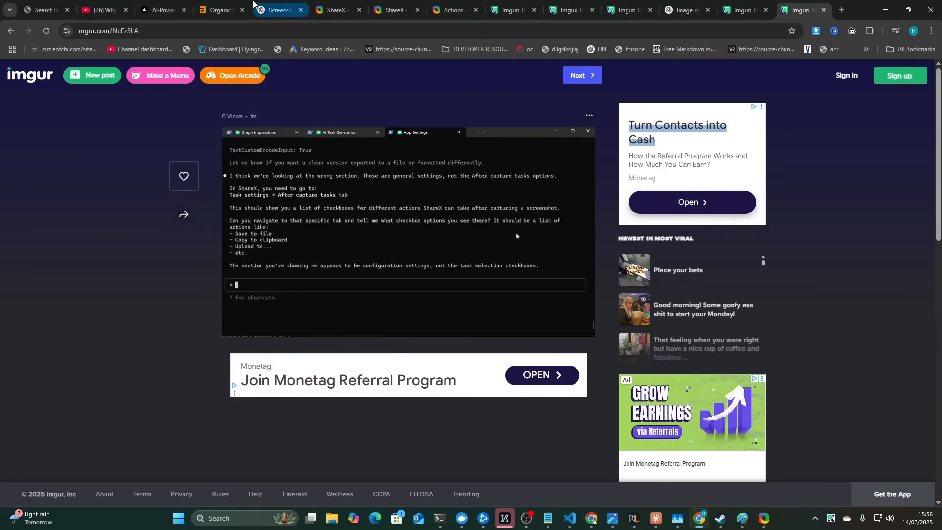
- Capture the Grove Search Insights chart and send 'this isn't right fix it' with its path
{"action": "left_click", "coordinate": [49, 9]}
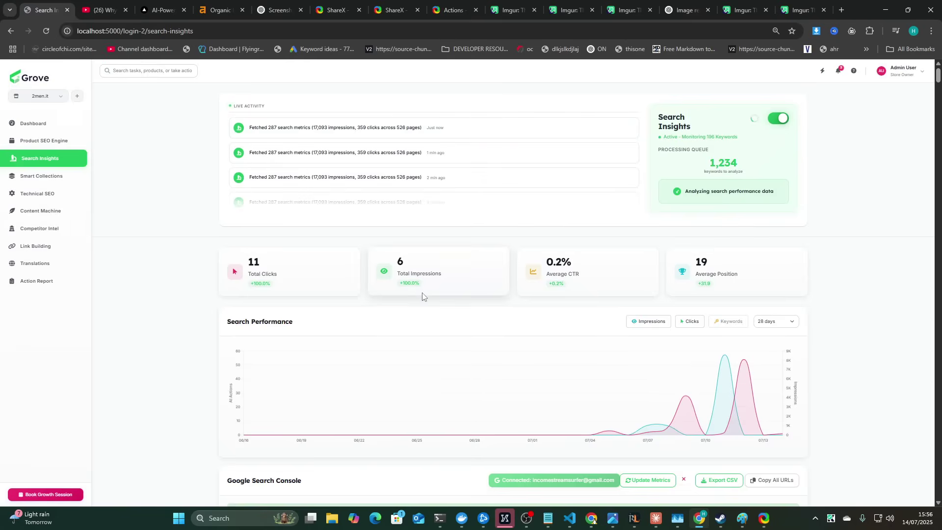
{"action": "scroll", "scroll_direction": "down", "scroll_amount": 3}
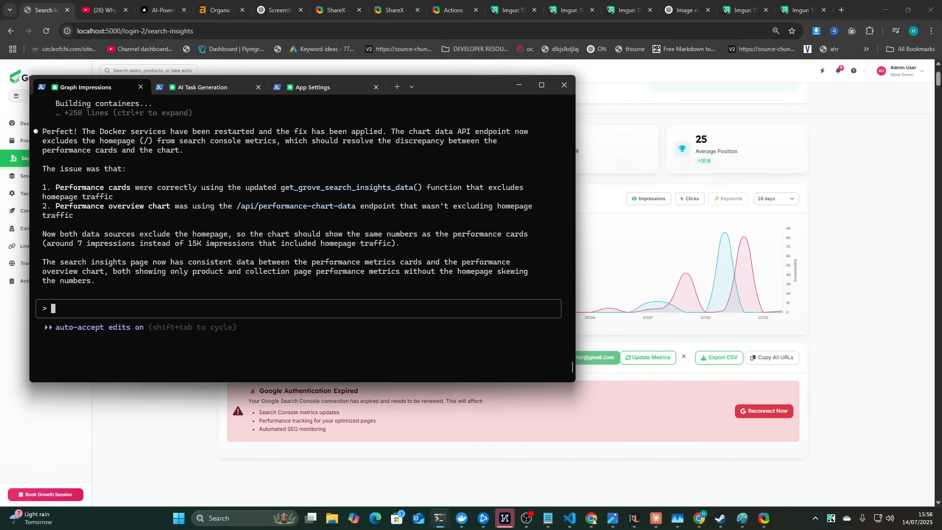
{"action": "type", "text": "please bro look at this"}
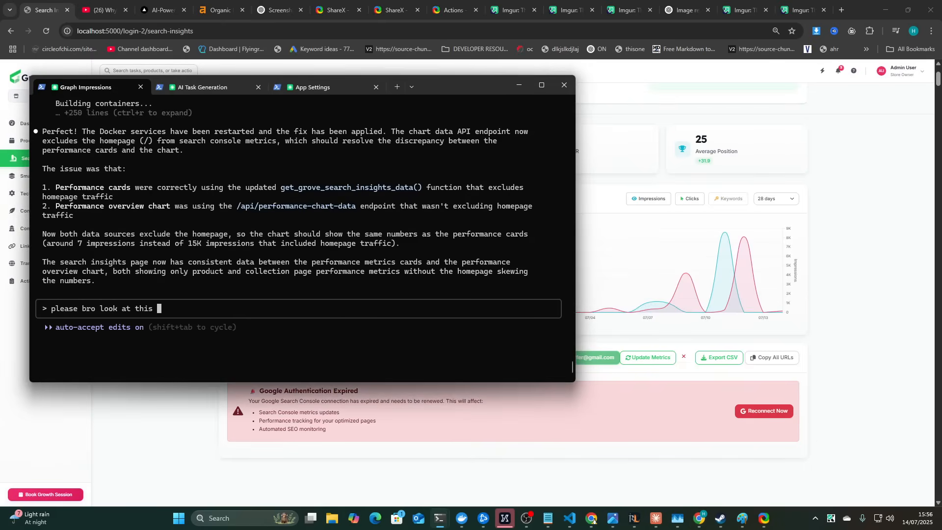
{"action": "type", "text": "this isn't right fix it"}
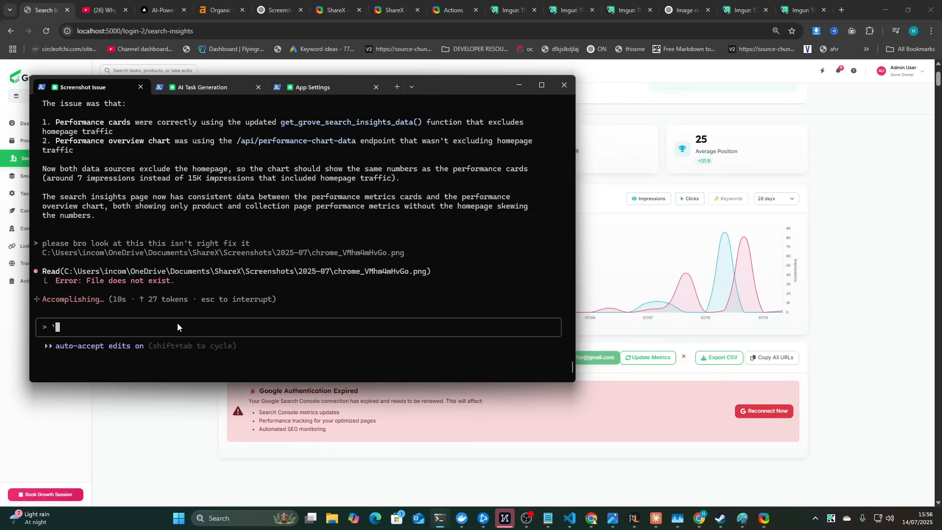
{"action": "key", "text": "alt+tab"}
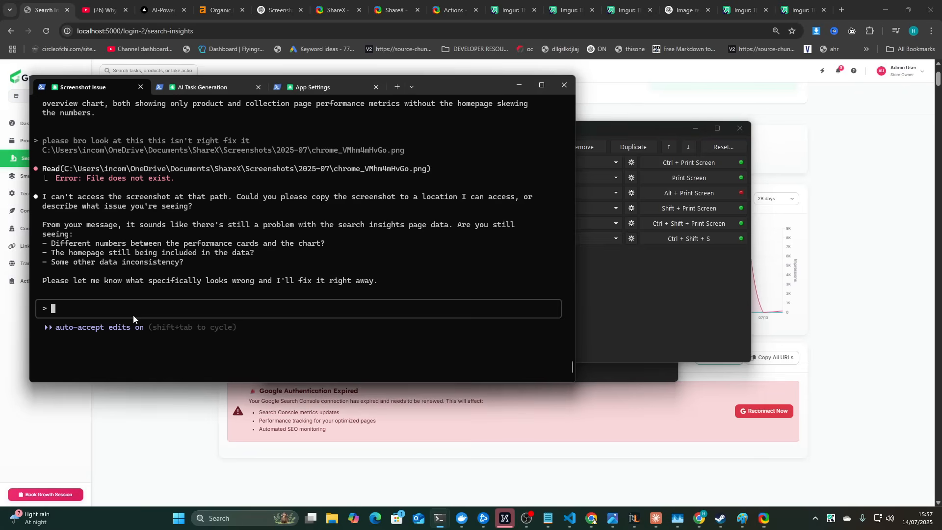
- Send 'try again it's there i promise' so the assistant re-reads the screenshot file
{"action": "type", "text": "try agian it's there i promise"}
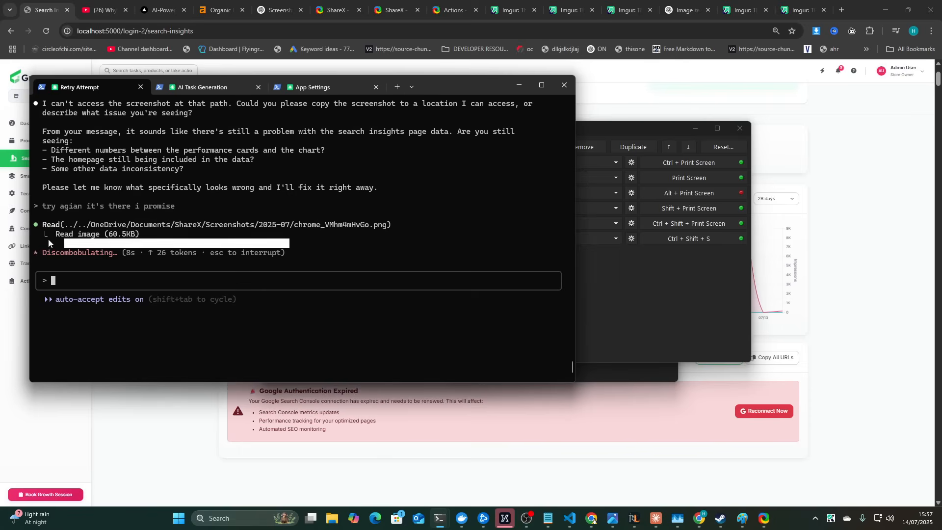
{"action": "mouse_move", "coordinate": [145, 261]}
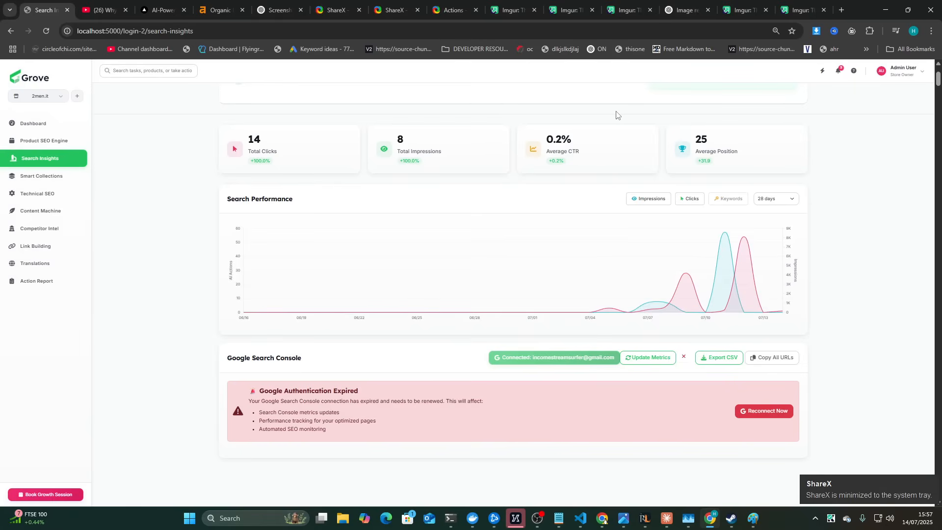
{"action": "mouse_move", "coordinate": [748, 251]}
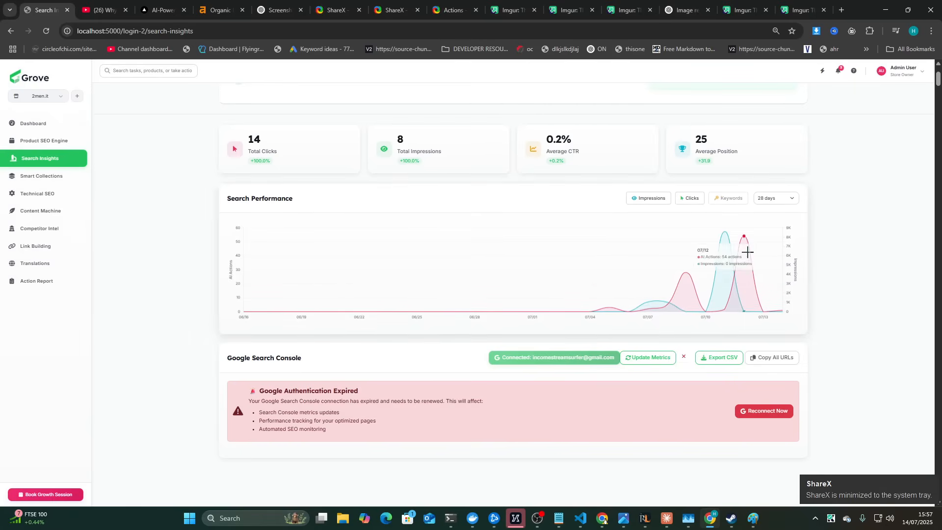
{"action": "key", "text": "ctrl+-"}
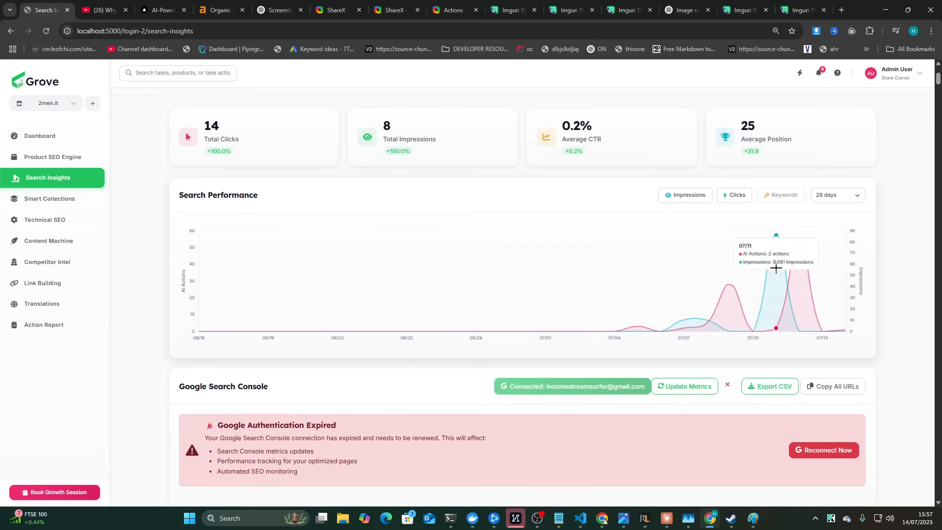
{"action": "mouse_move", "coordinate": [543, 322]}
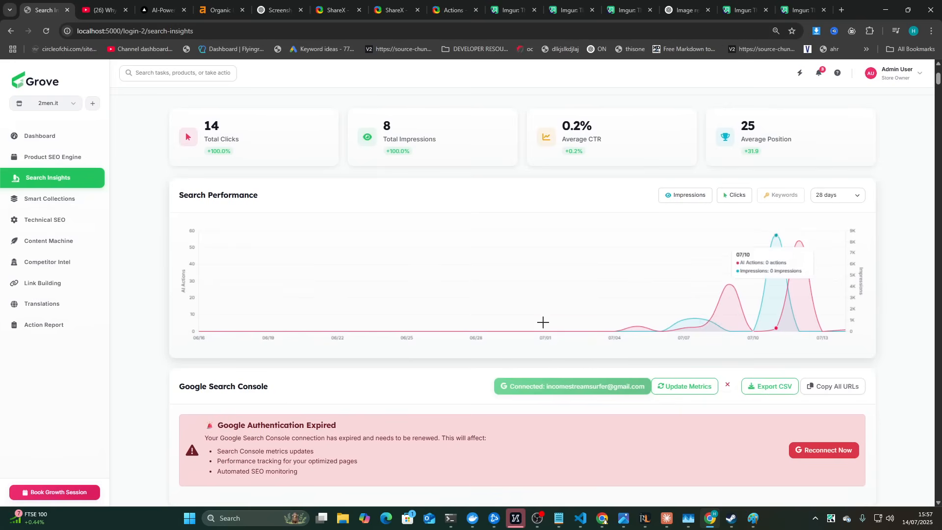
{"action": "mouse_move", "coordinate": [412, 232]}
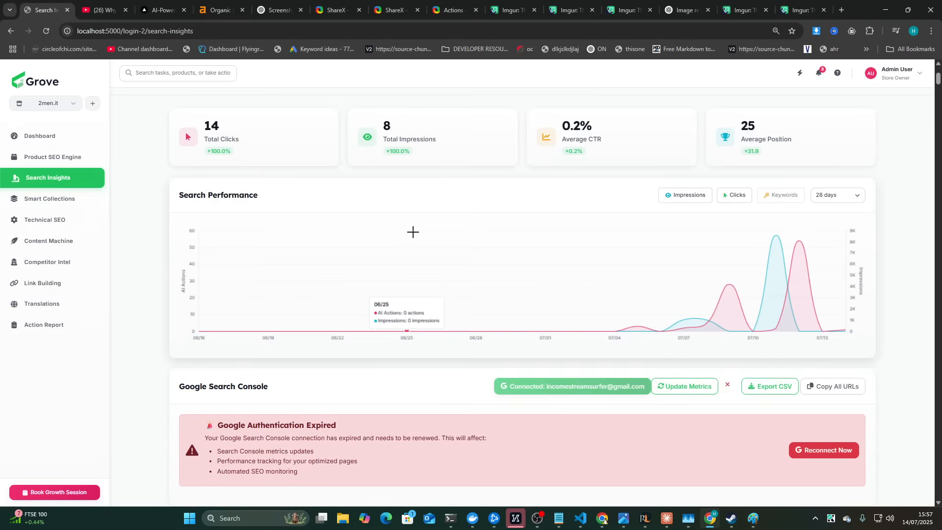
{"action": "mouse_move", "coordinate": [335, 267]}
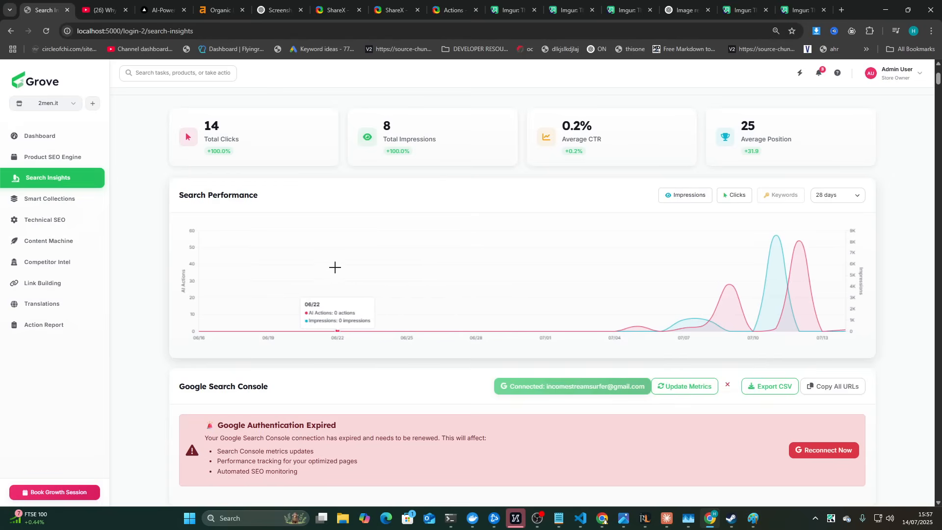
{"action": "mouse_move", "coordinate": [754, 227]}
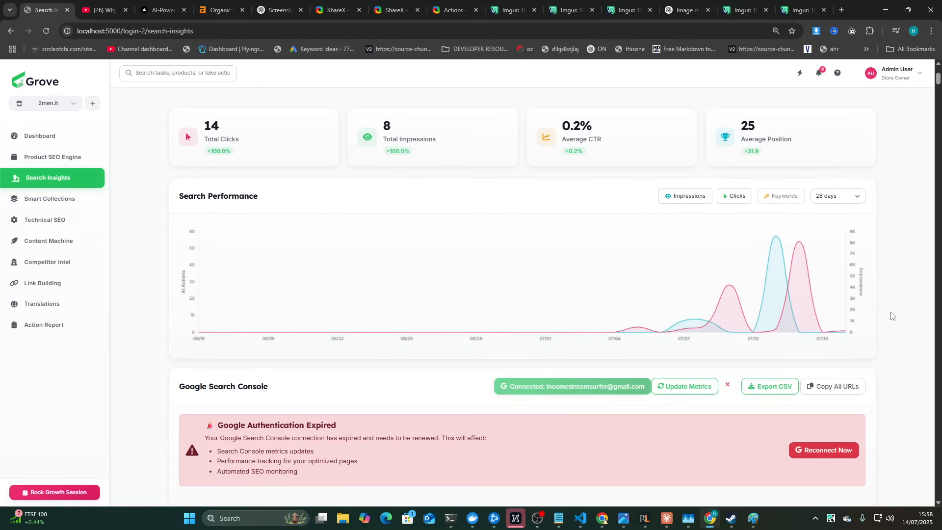
{"action": "mouse_move", "coordinate": [61, 216]}
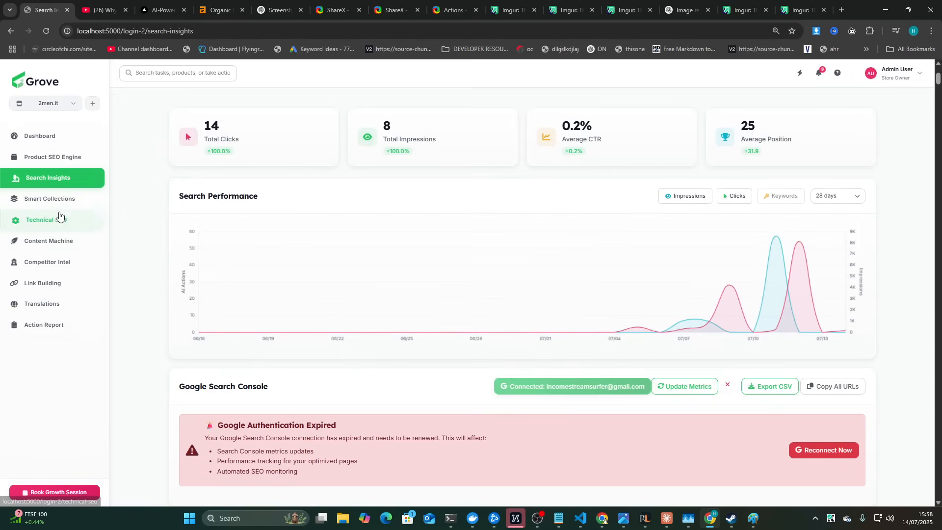